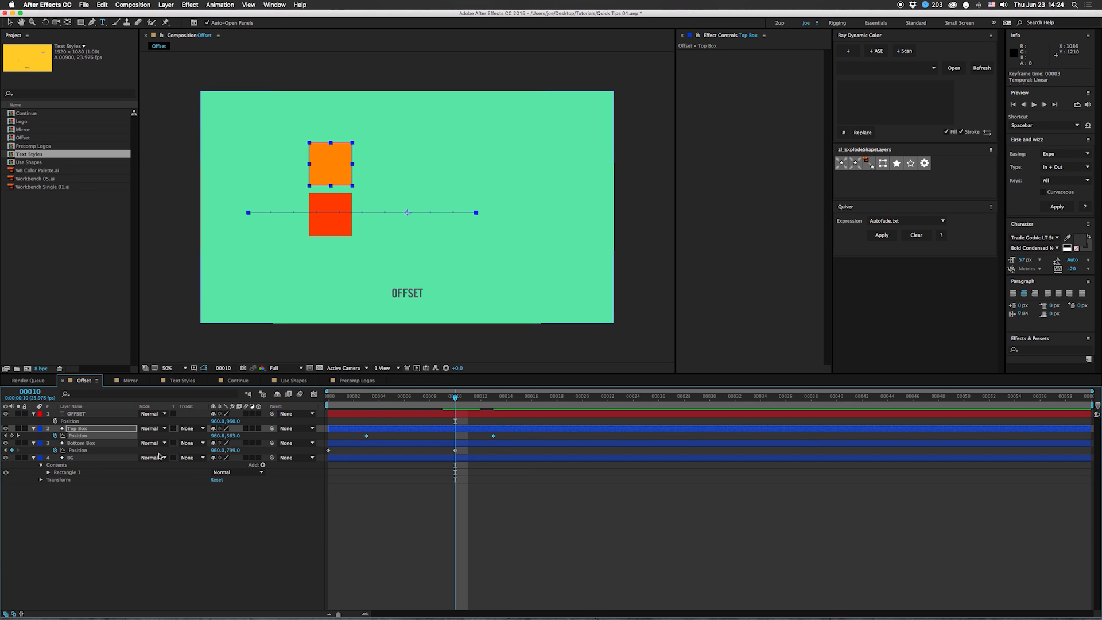
# Add new Position keyframes at frame 21 to Top Box and Bottom Box.
pyautogui.click(79, 443)
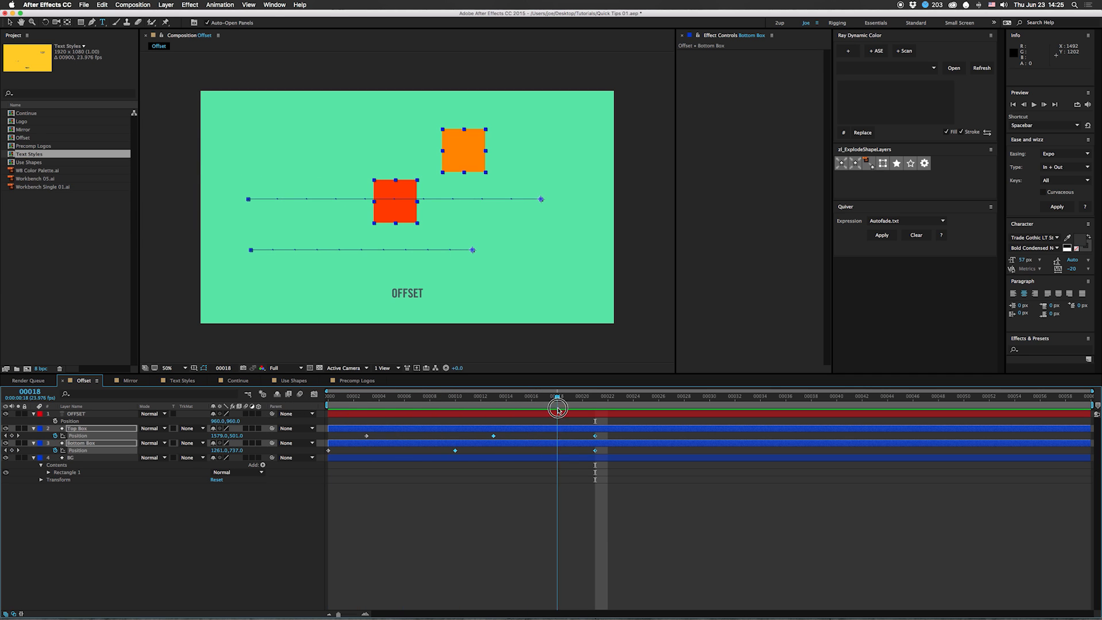
pyautogui.moveTo(558, 407); pyautogui.dragTo(595, 407)
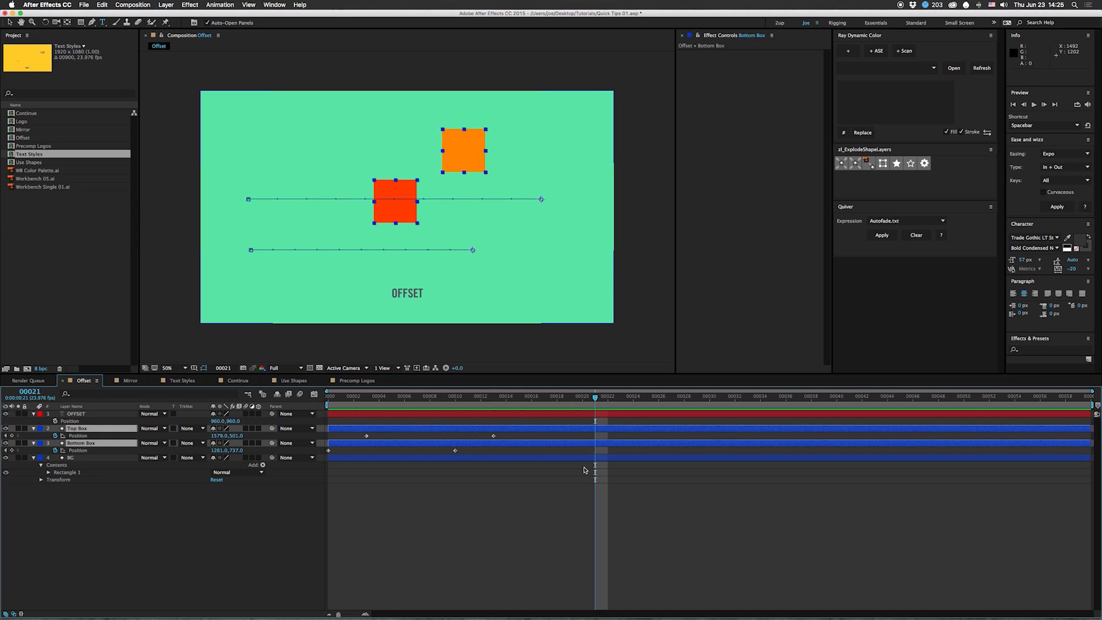
pyautogui.click(129, 379)
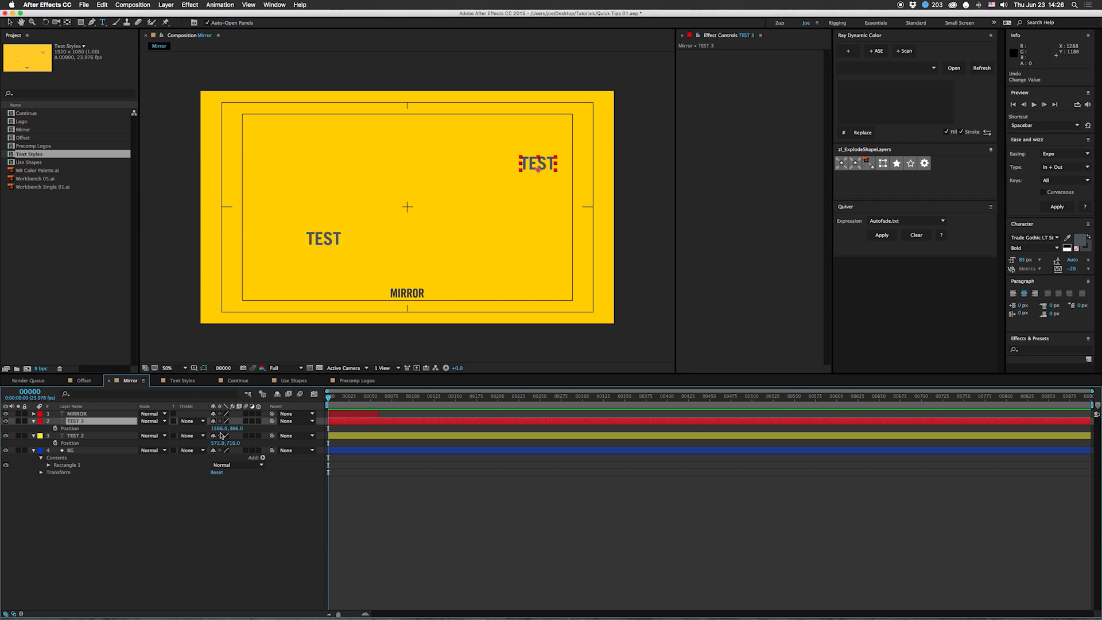
# Set the duplicated TEST layer's Position X to 1921 to mirror the original.
pyautogui.click(90, 420)
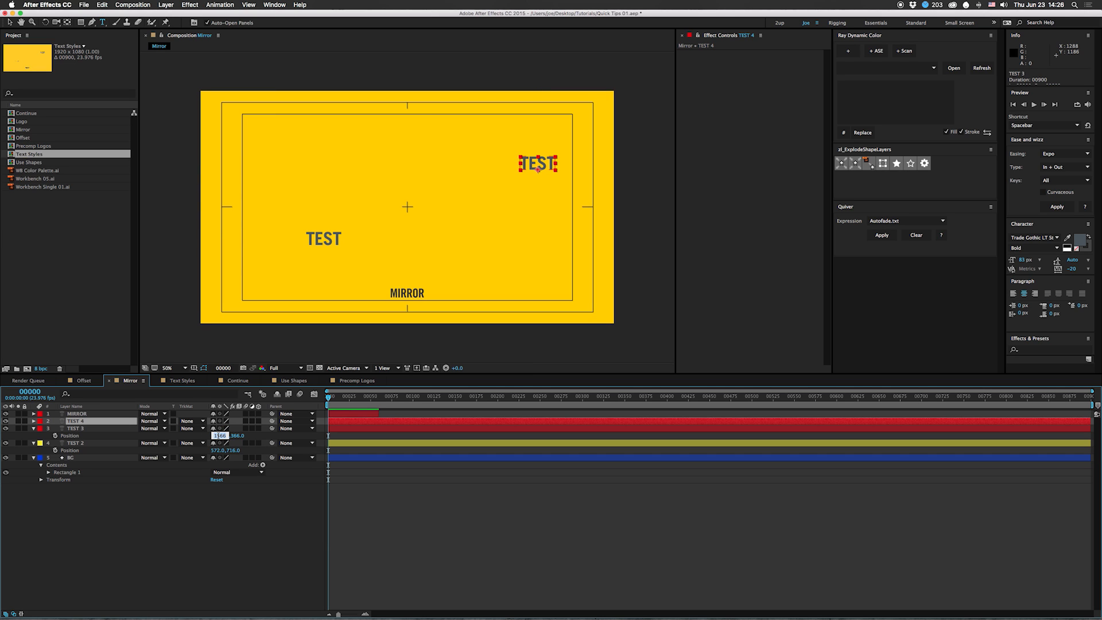
pyautogui.write('1921')
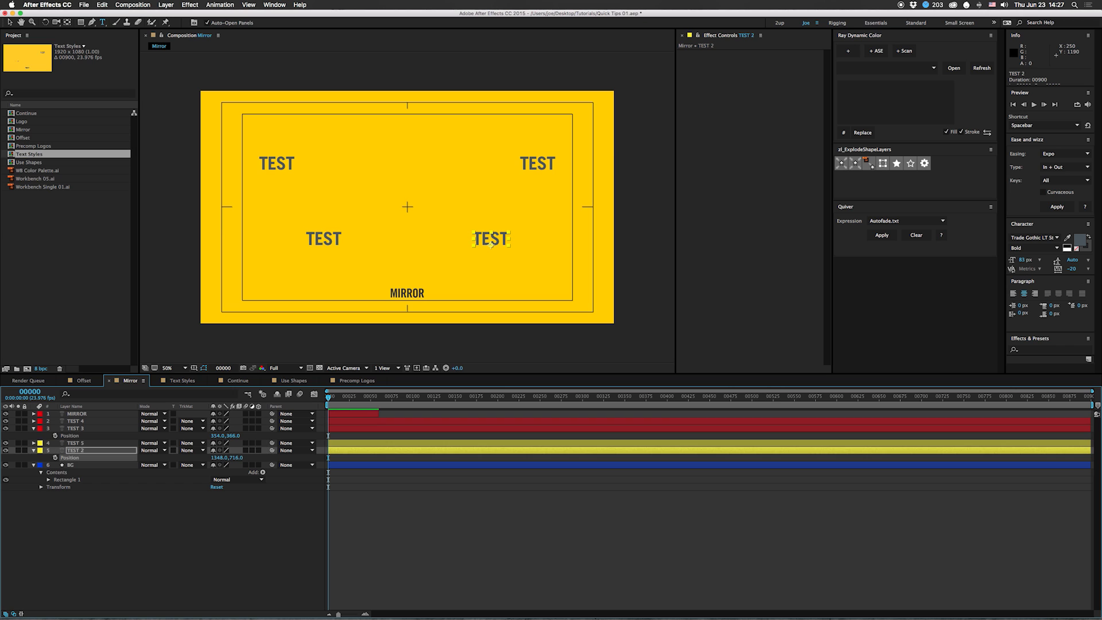
pyautogui.moveTo(357, 166)
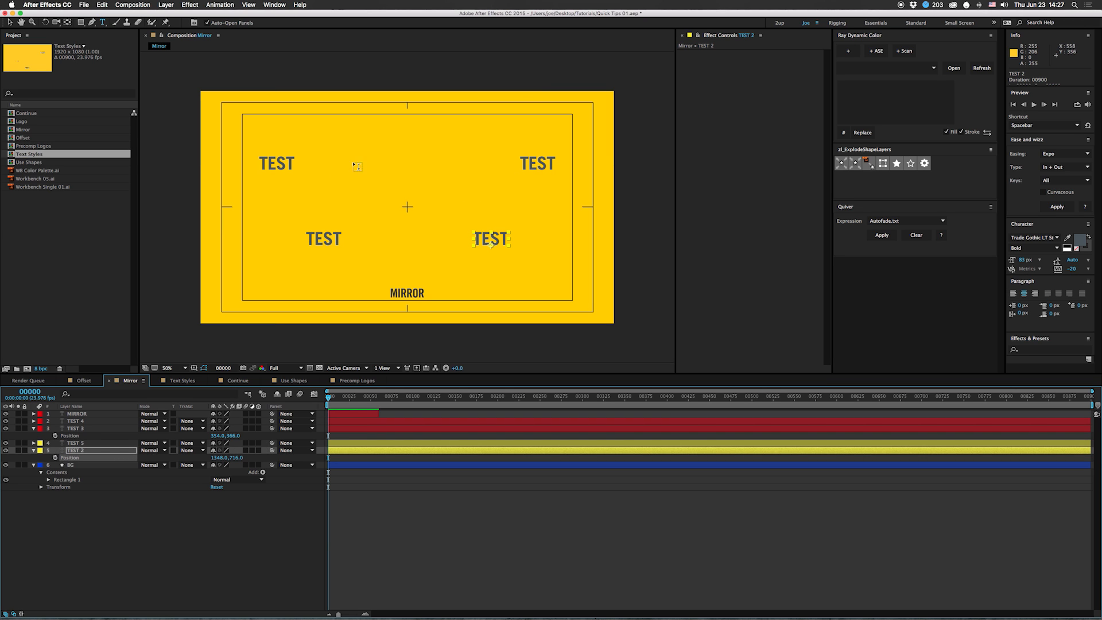
pyautogui.moveTo(576, 300)
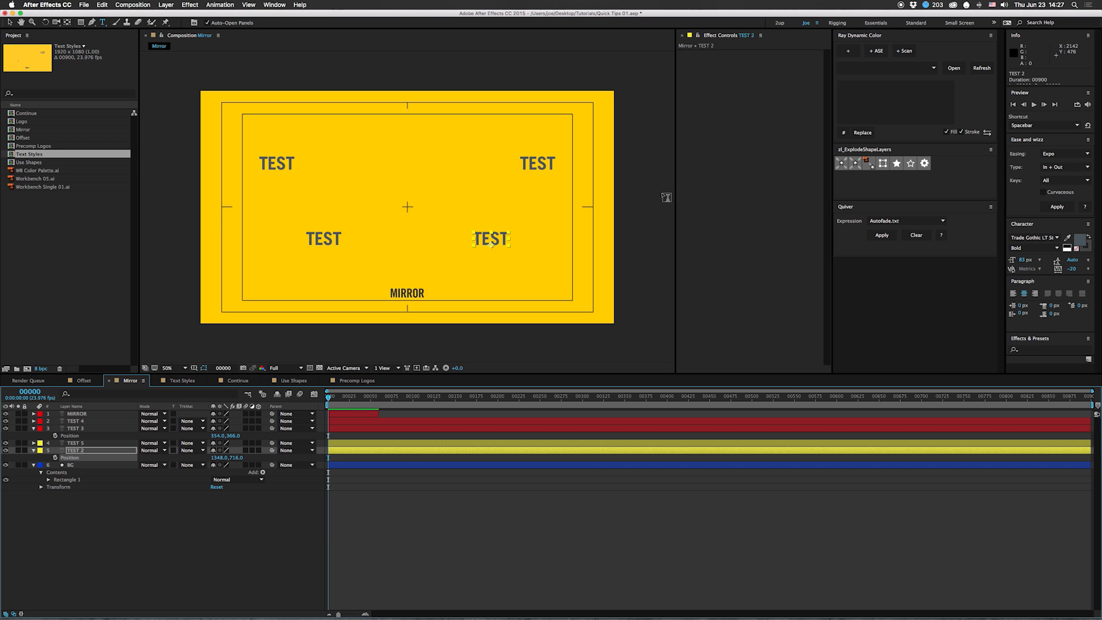
pyautogui.click(182, 380)
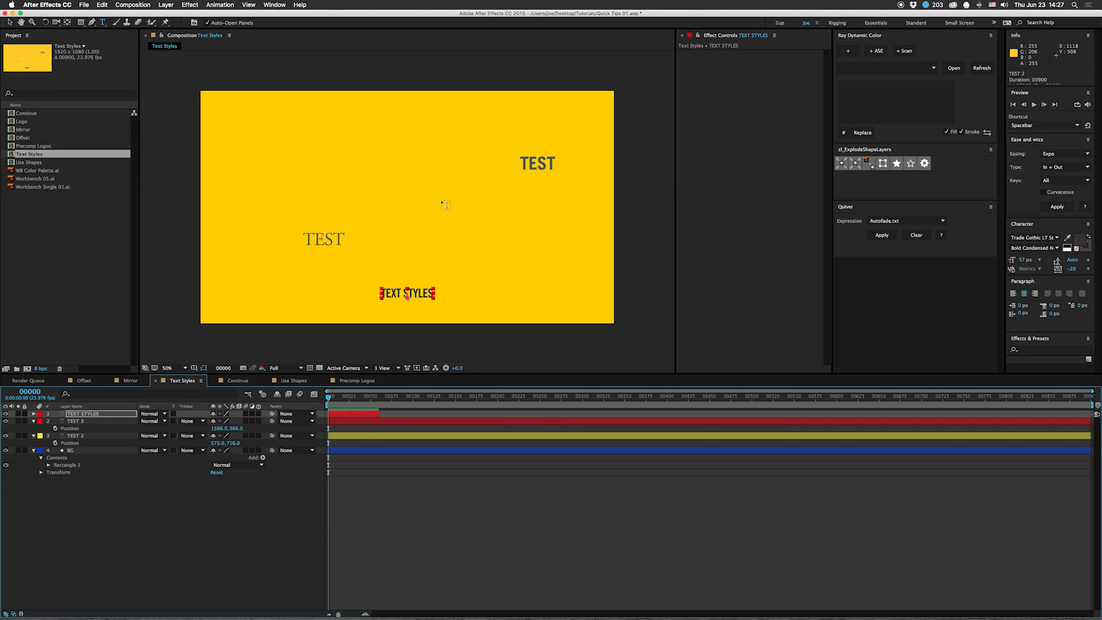
pyautogui.moveTo(510, 139)
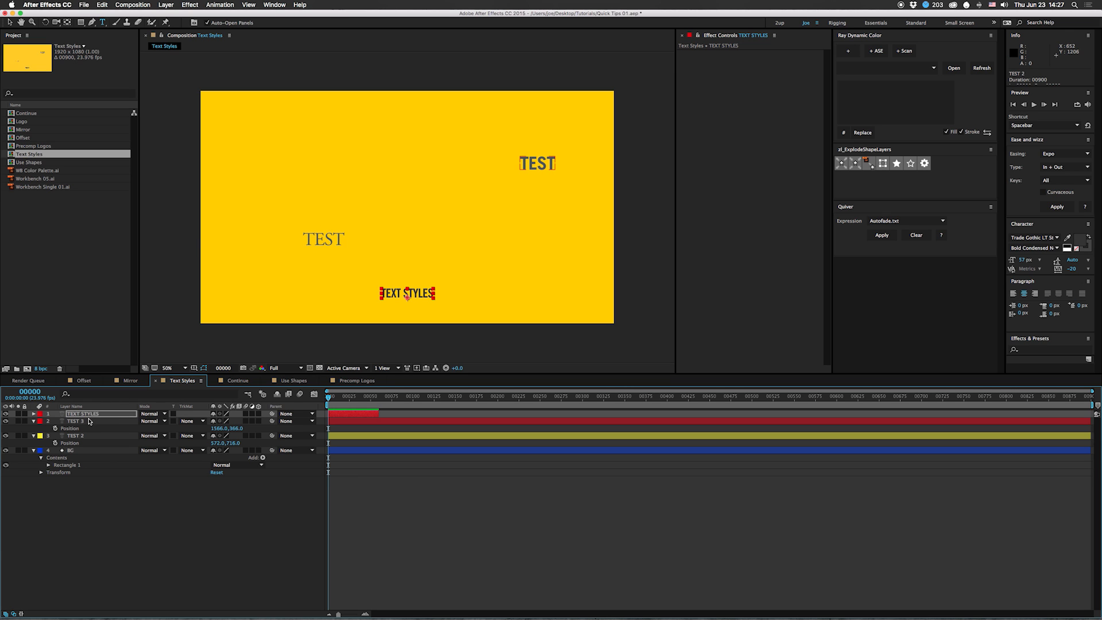
# Change TEST 2's font from Adobe Garamond Regular to Trade Gothic Bold Condensed.
pyautogui.click(75, 435)
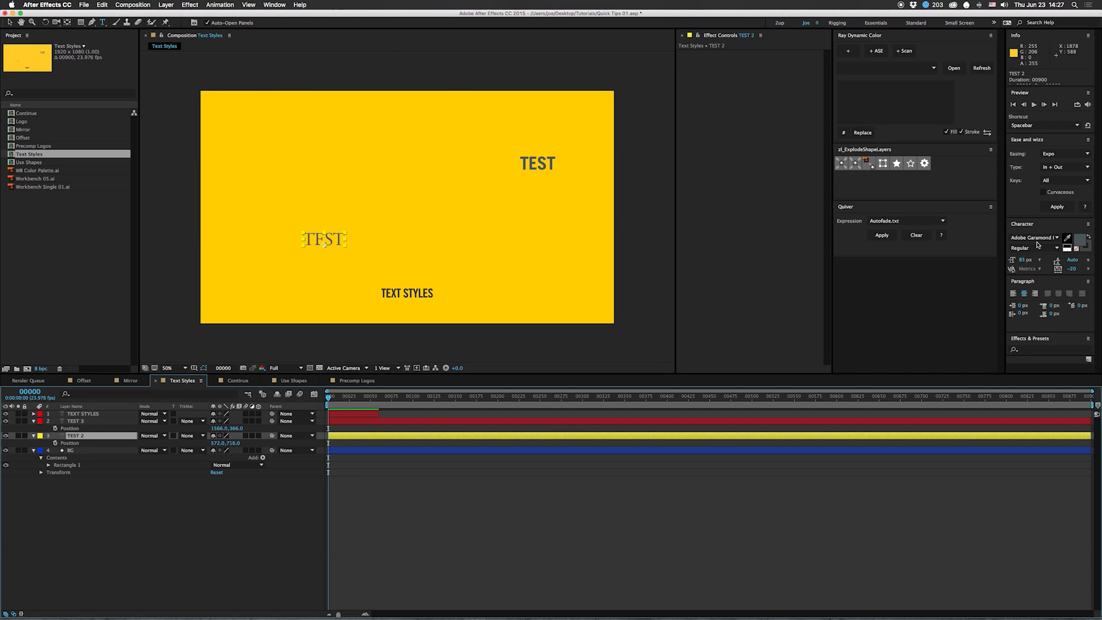
pyautogui.click(538, 163)
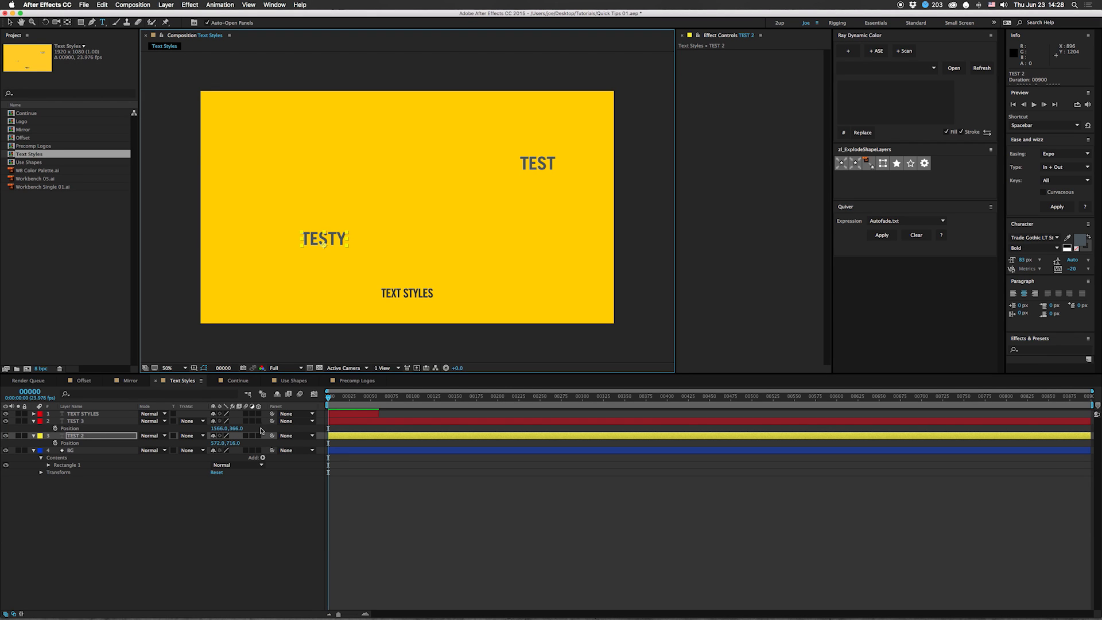
pyautogui.click(237, 380)
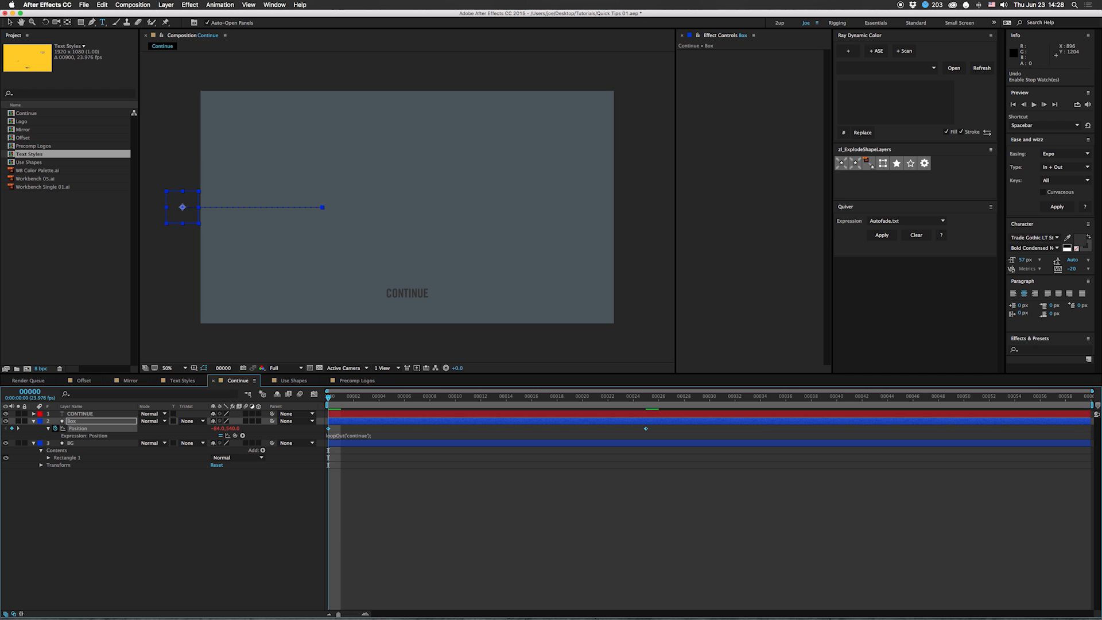
# Review the Box layer's loopOut('continue') Position expression in the Continue comp.
pyautogui.click(970, 416)
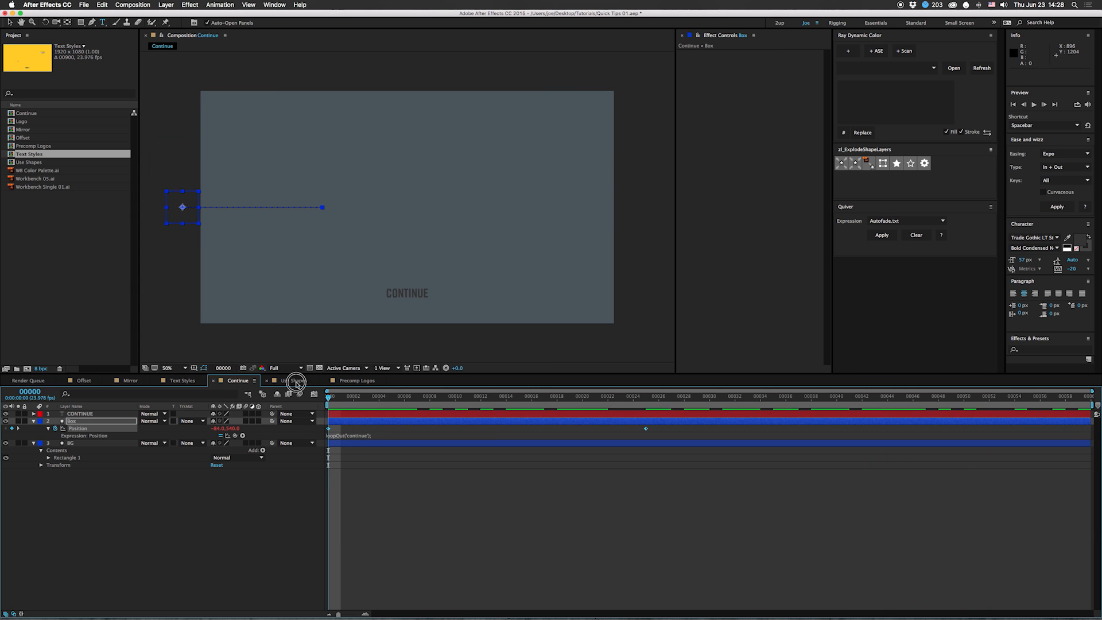
pyautogui.click(290, 380)
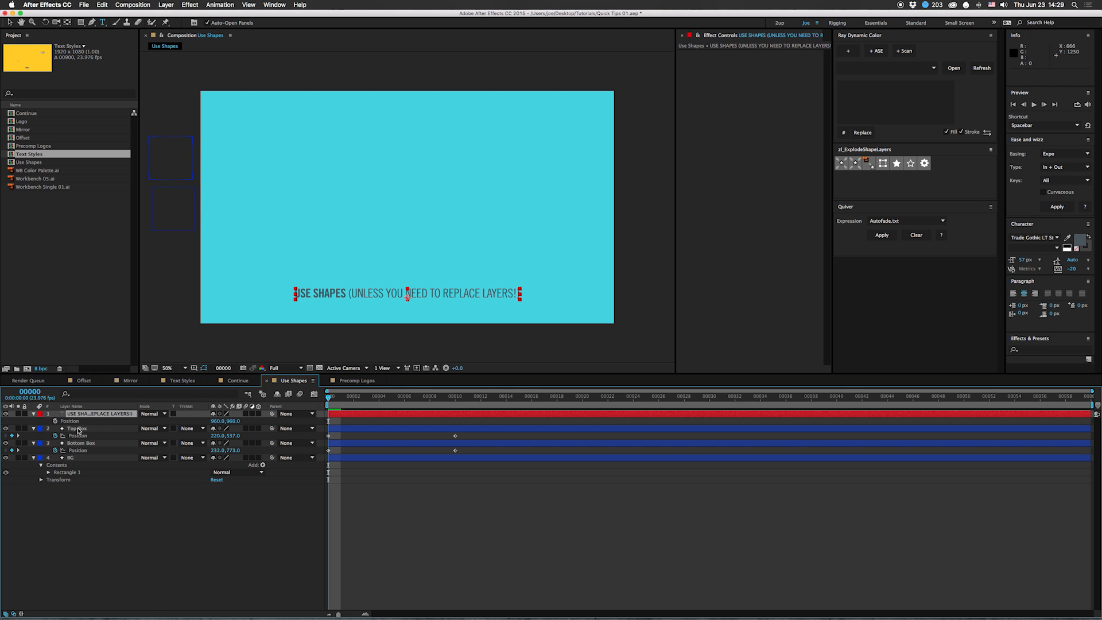
pyautogui.click(75, 428)
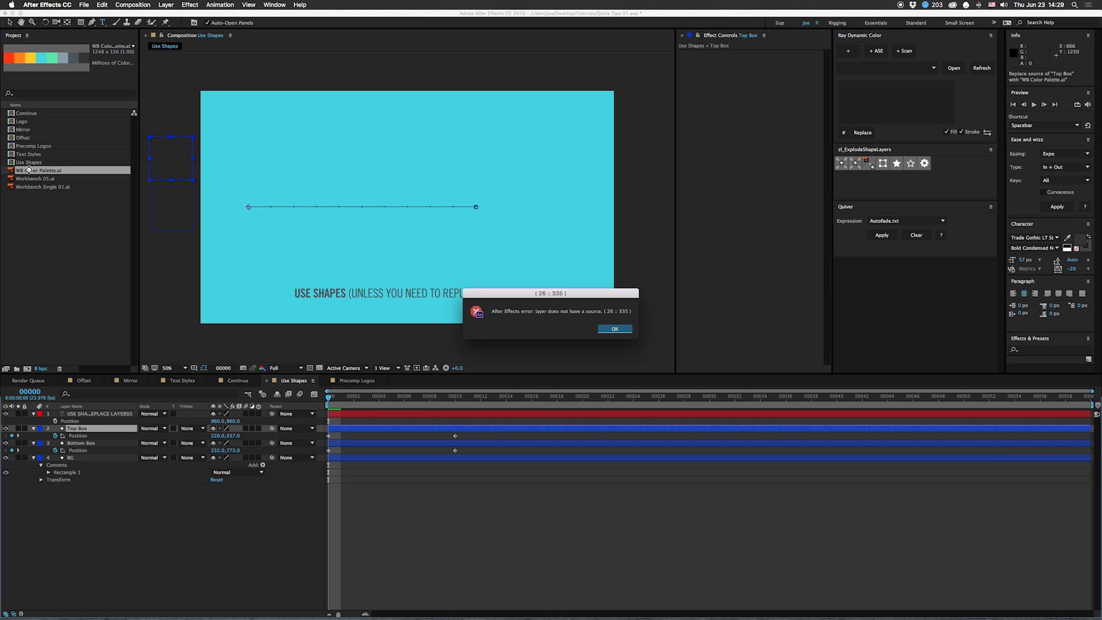
pyautogui.click(613, 329)
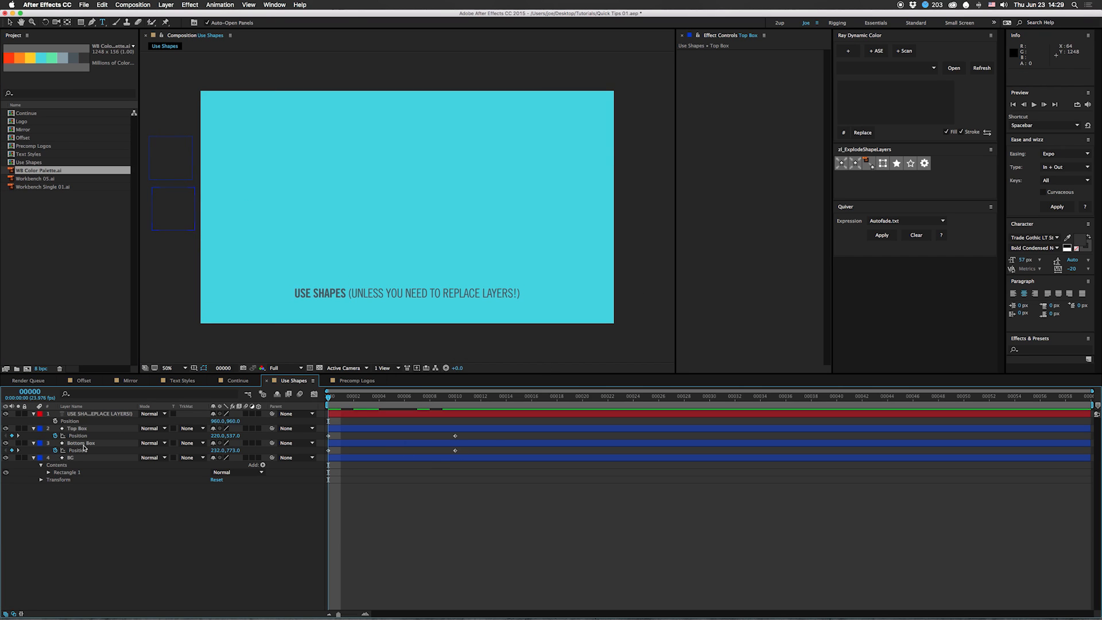
pyautogui.click(70, 457)
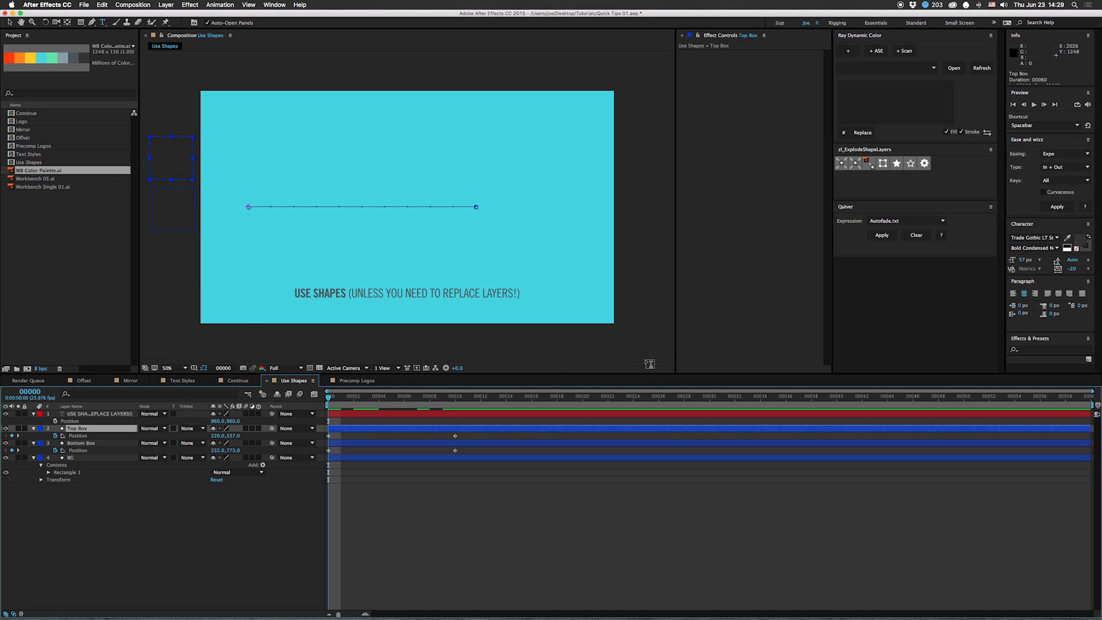
pyautogui.moveTo(190, 182)
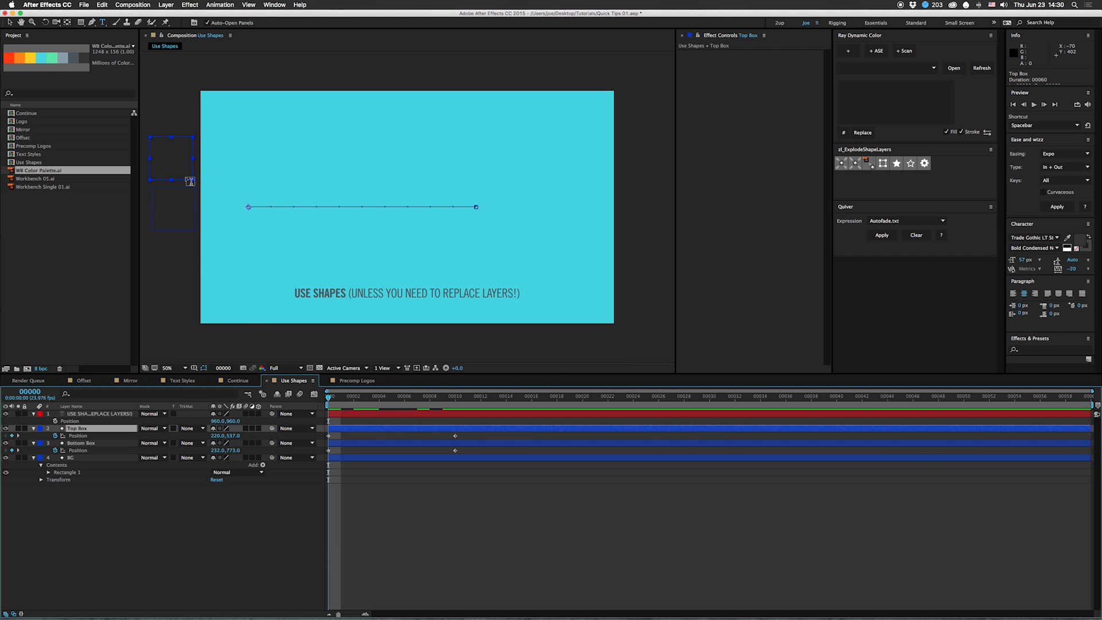
pyautogui.moveTo(476, 151)
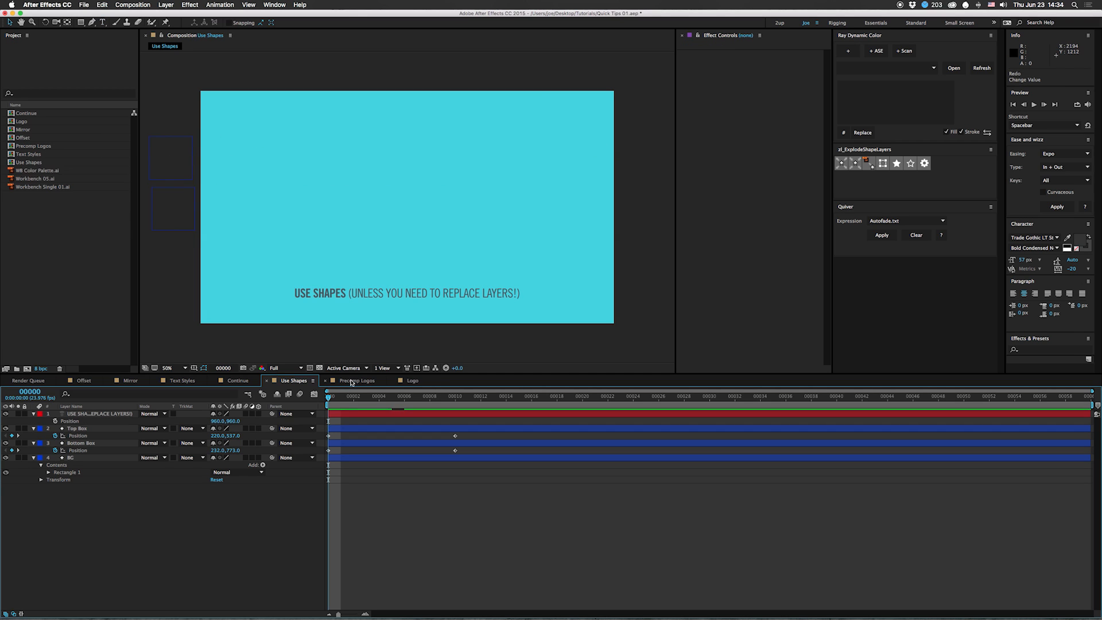
# Replace Workbench 05.ai in the Logo precomp with Workbench Single 01.ai.
pyautogui.click(361, 380)
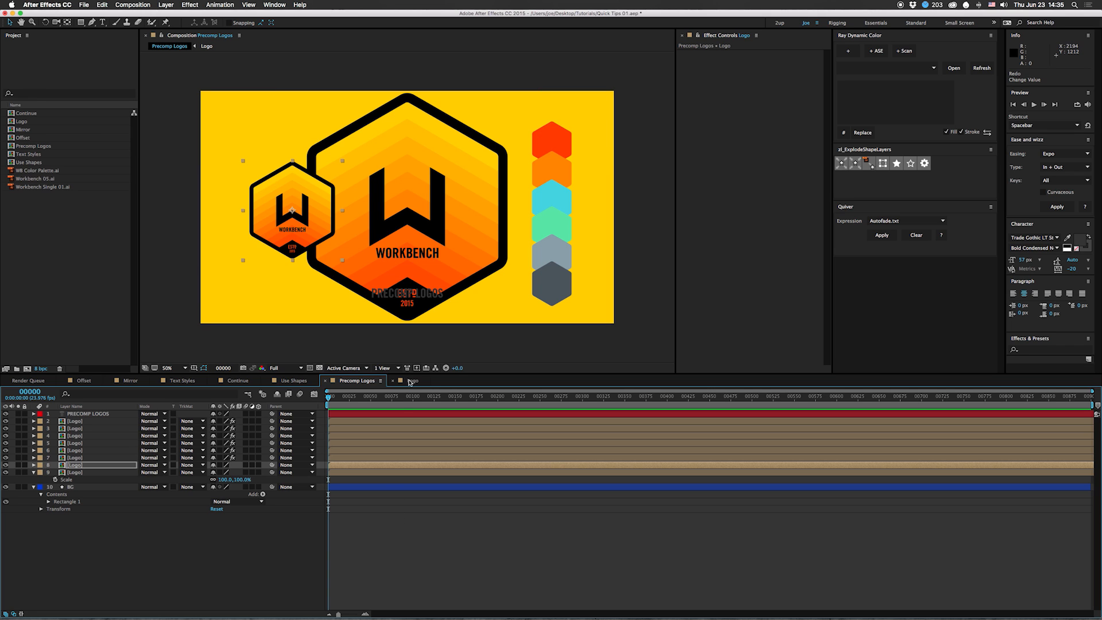
pyautogui.click(411, 379)
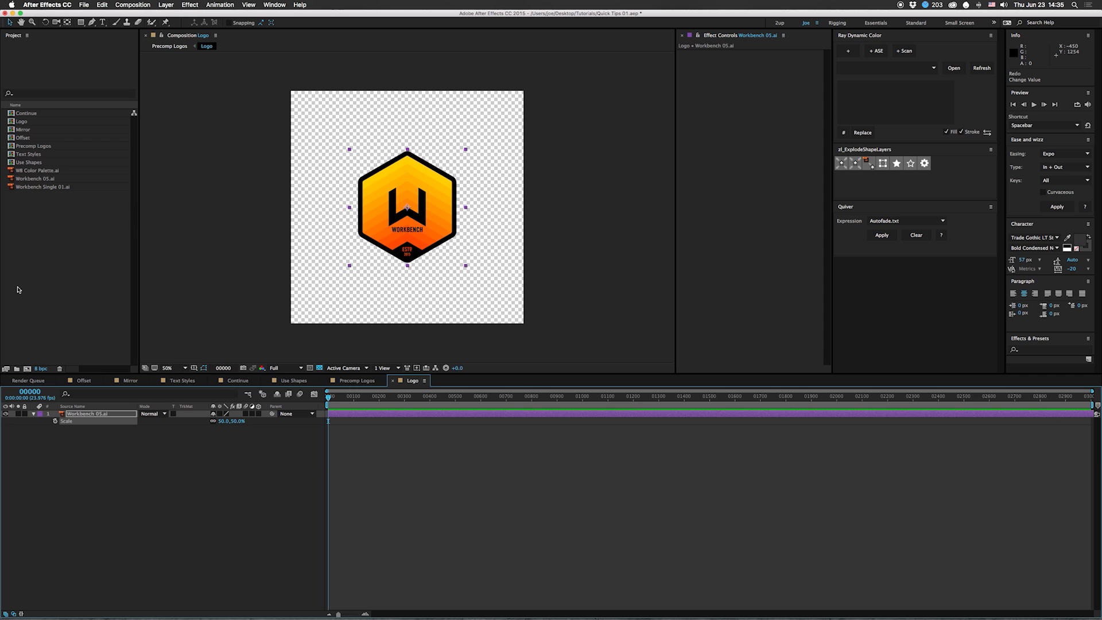
pyautogui.moveTo(42, 192)
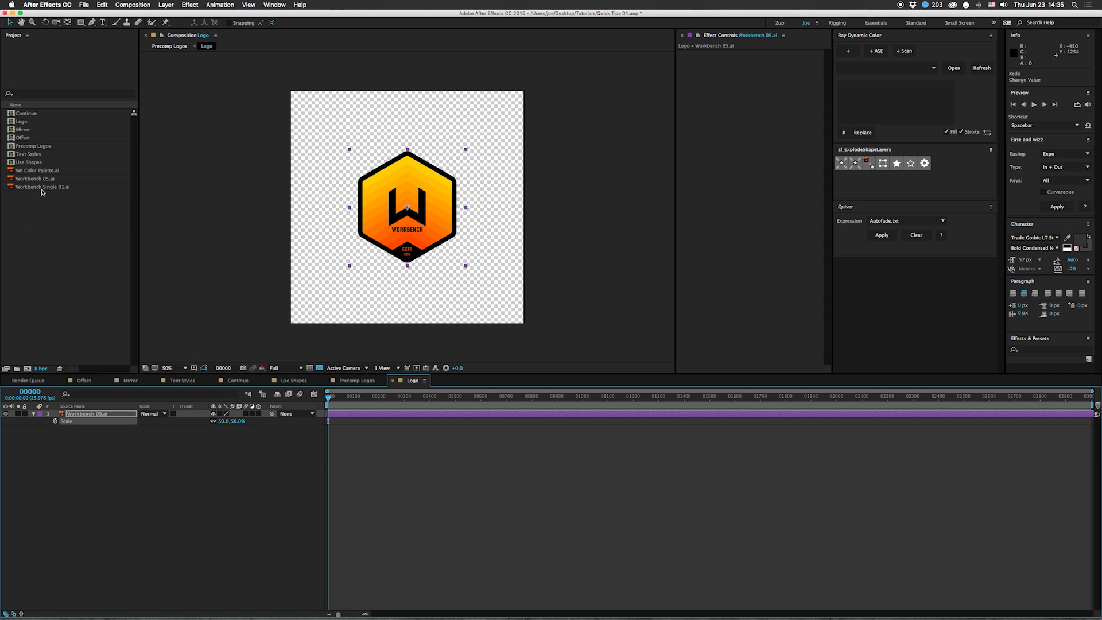
pyautogui.click(45, 186)
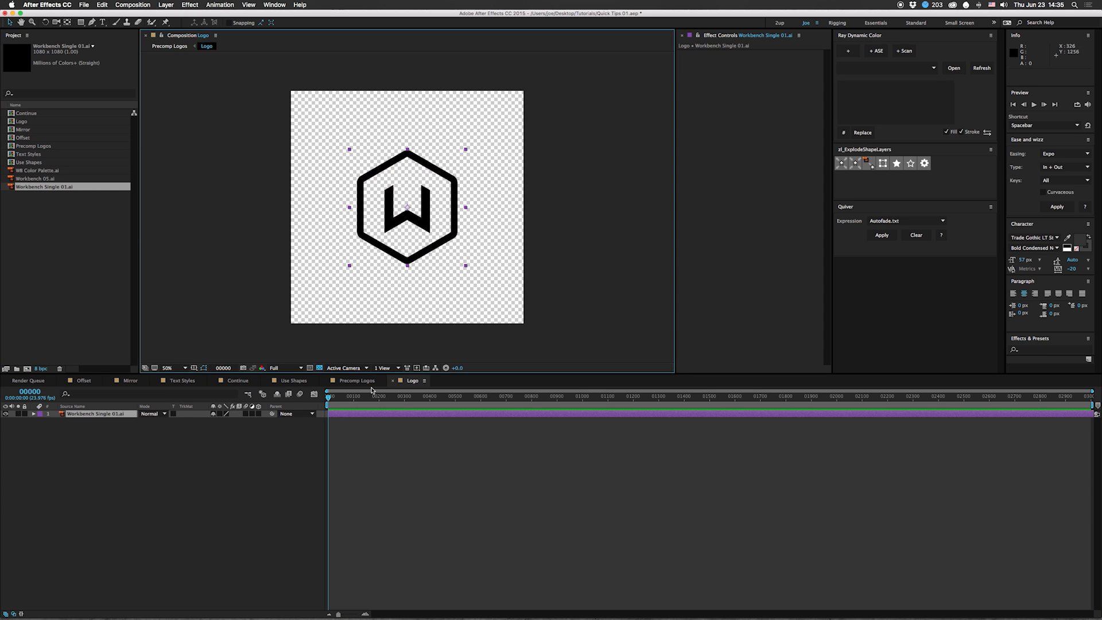